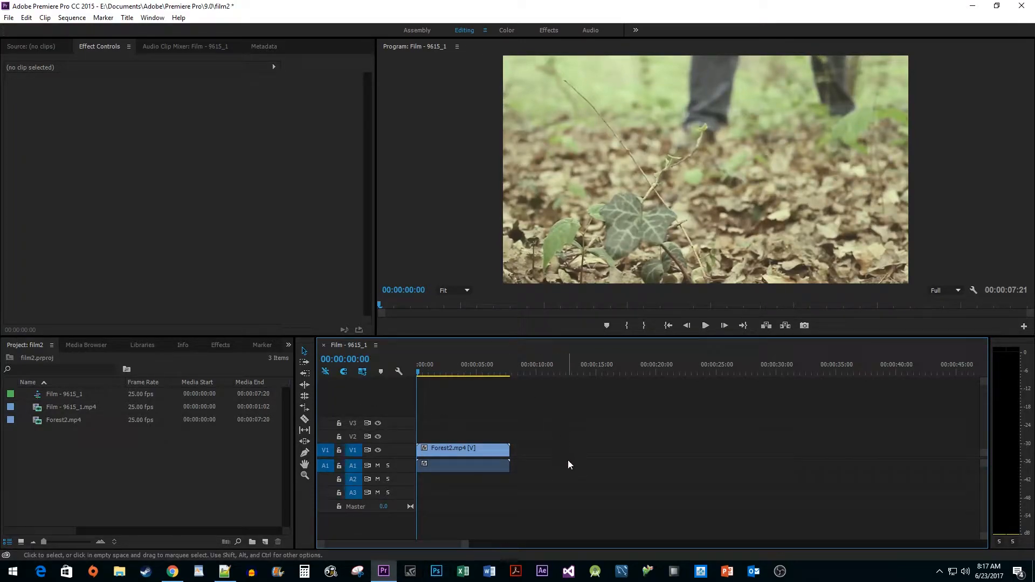
Select the Forest2.mp4 clip on V1 and choose an option from its context menu
click(704, 325)
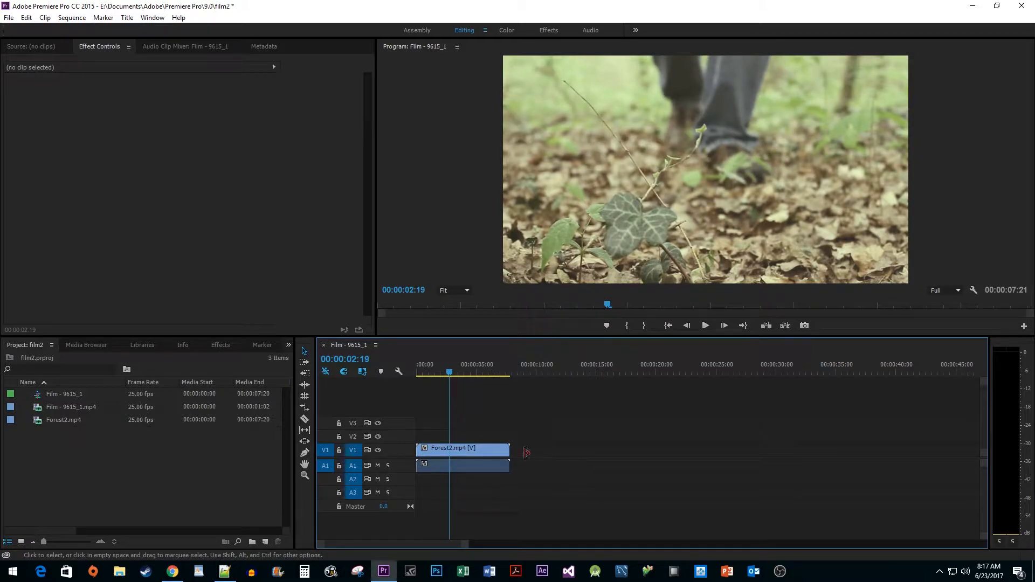
right_click(462, 447)
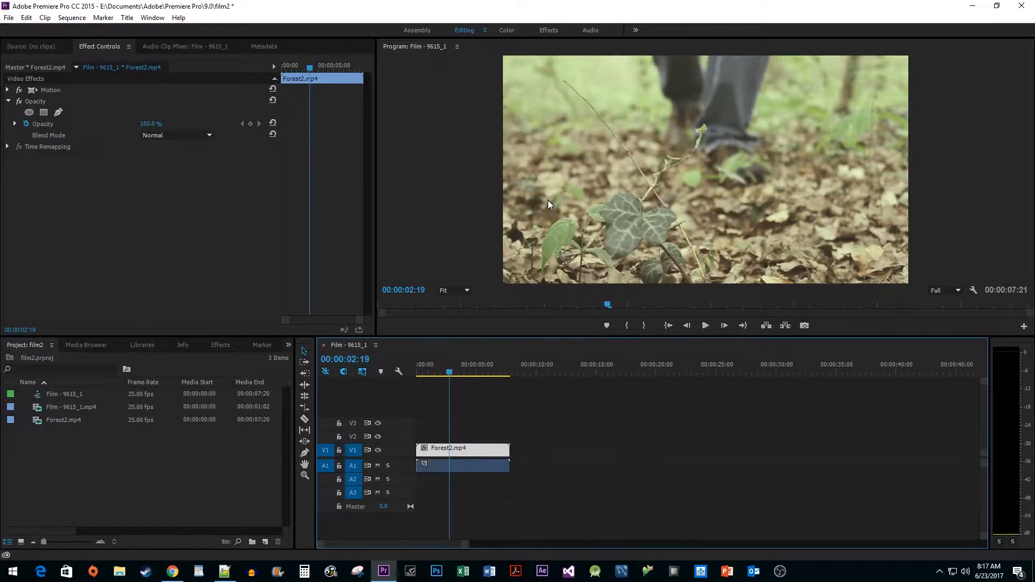
click(462, 465)
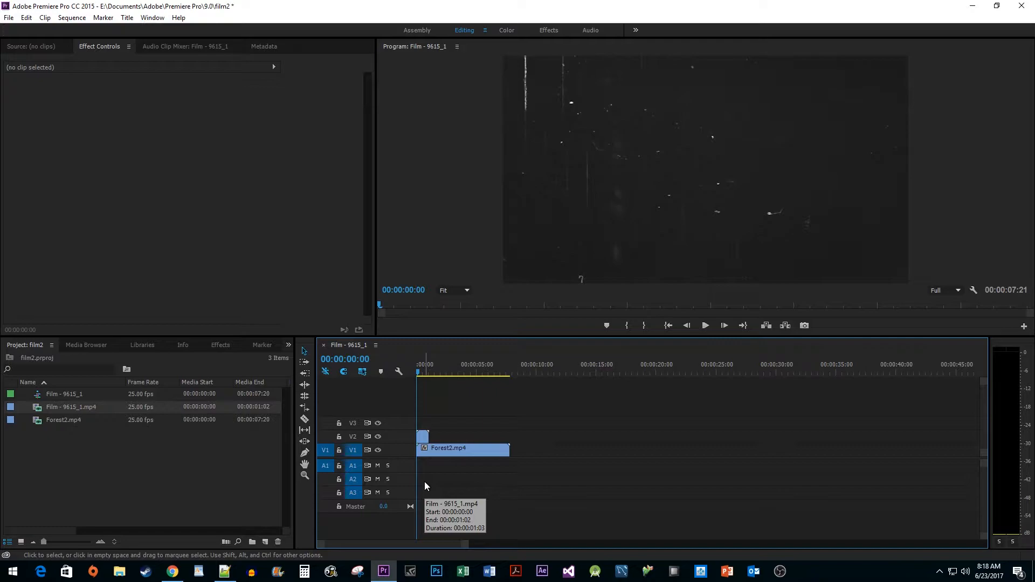
mouse_move(425, 486)
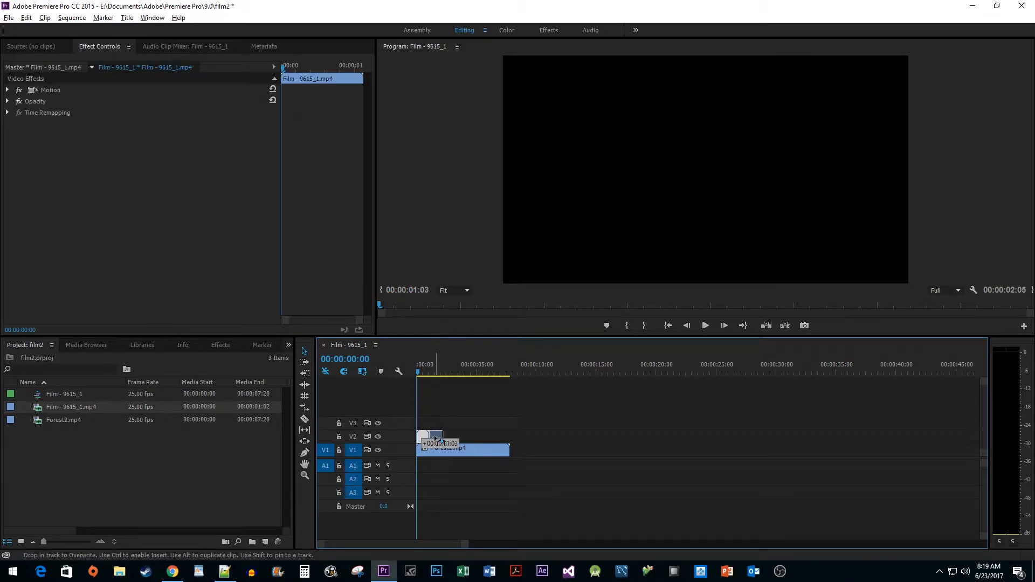
Drop a duplicate of the grain clip onto V2 after the existing one
click(462, 449)
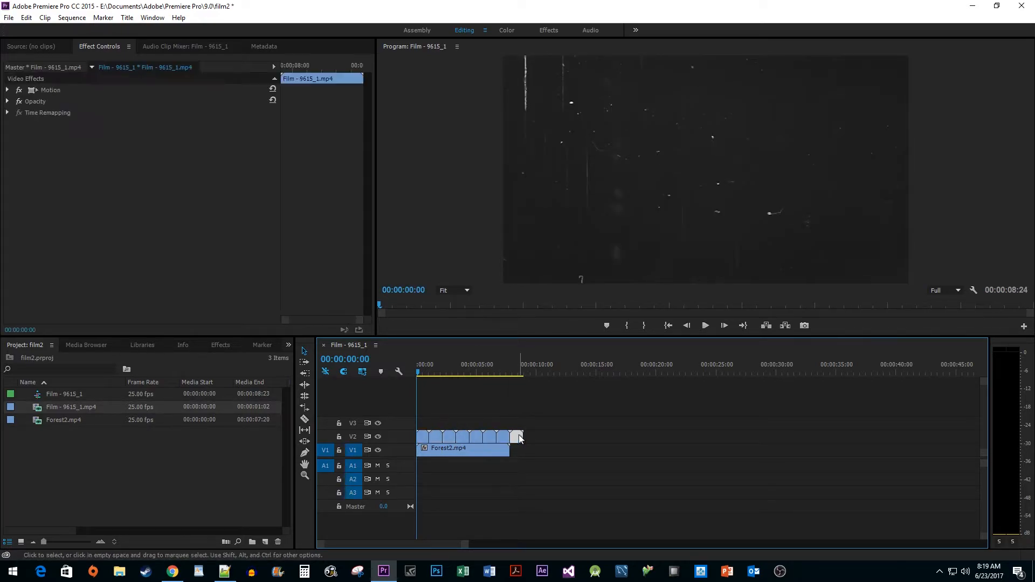
mouse_move(516, 438)
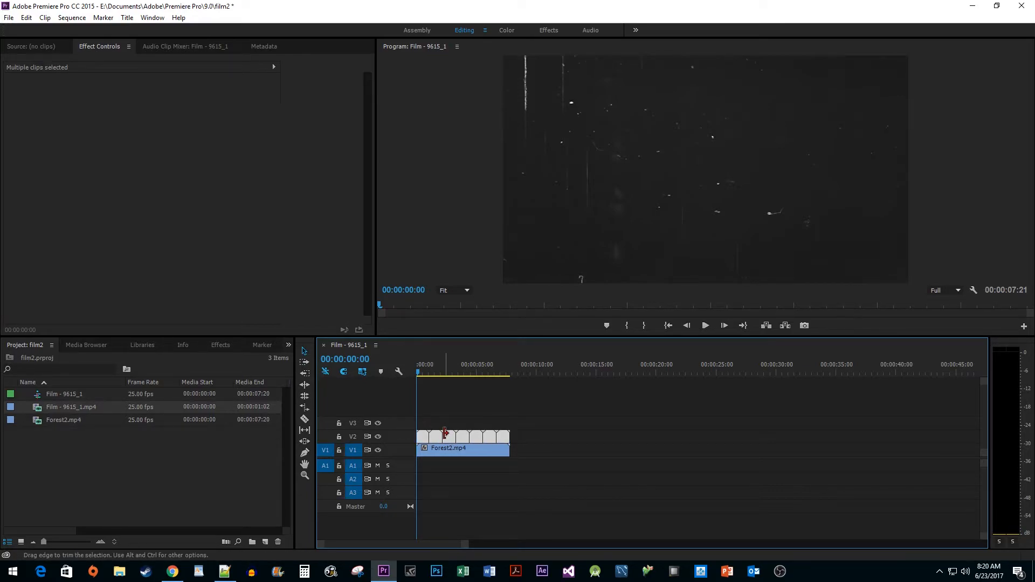
Nest the selected grain clips into Nested Sequence 02 from the context menu
right_click(443, 435)
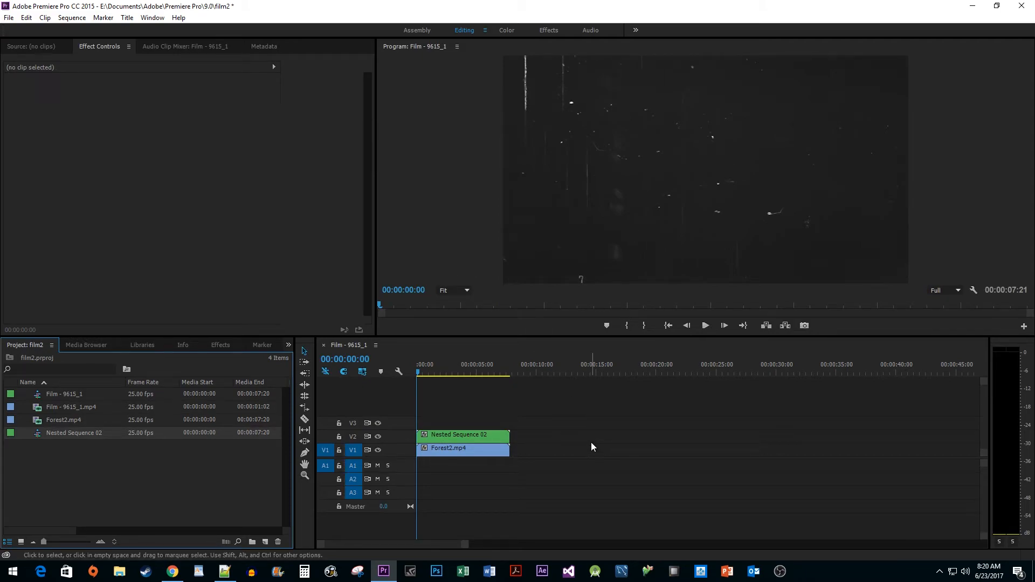
Set Nested Sequence 02's Opacity blend mode to Screen in Effect Controls
click(456, 434)
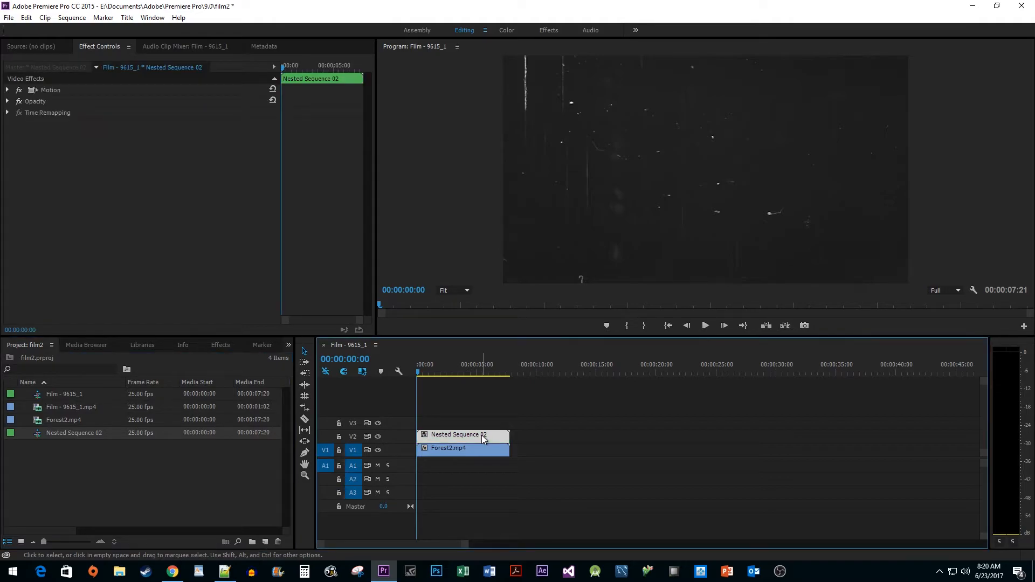
mouse_move(109, 54)
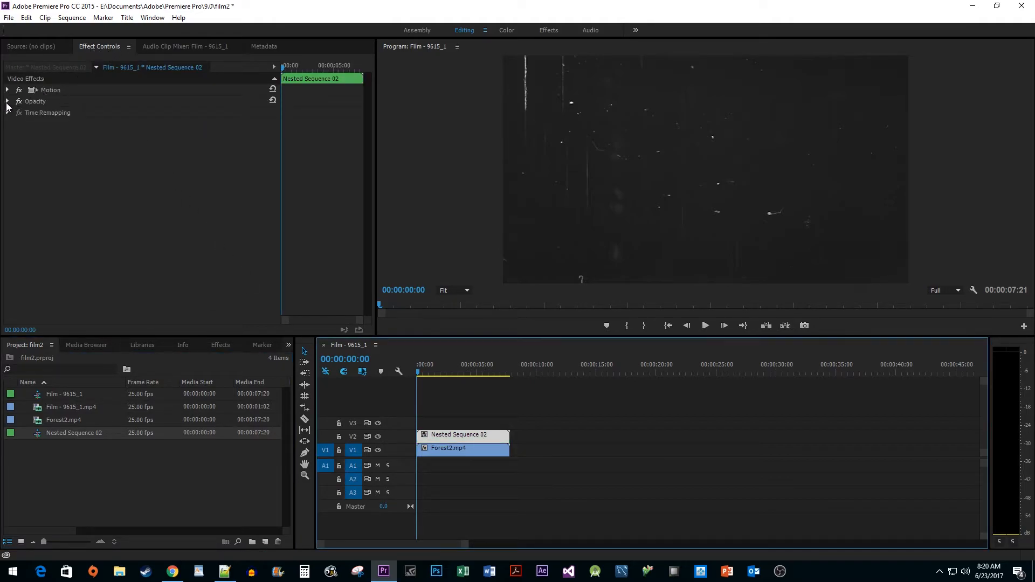
click(7, 101)
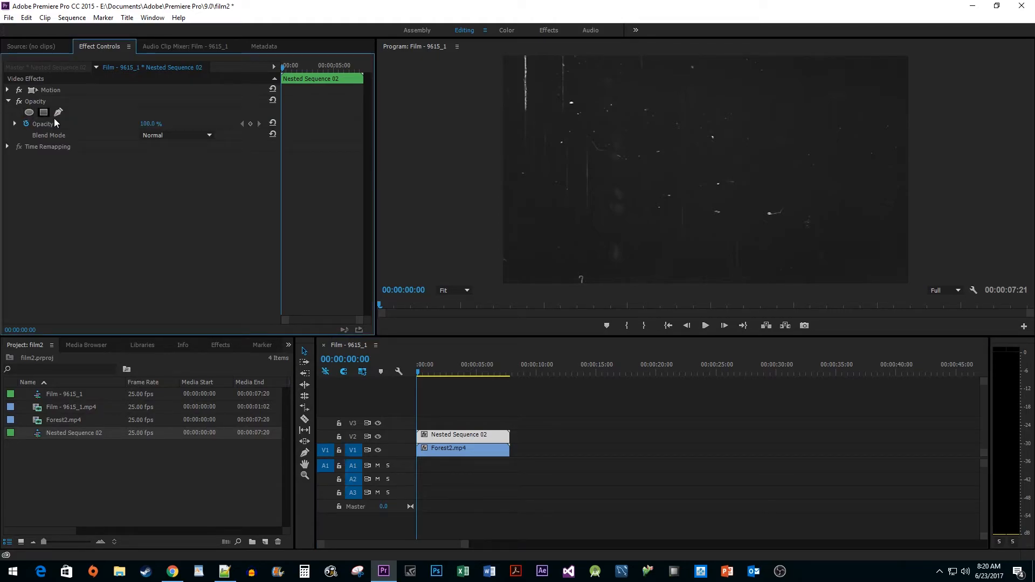
click(177, 136)
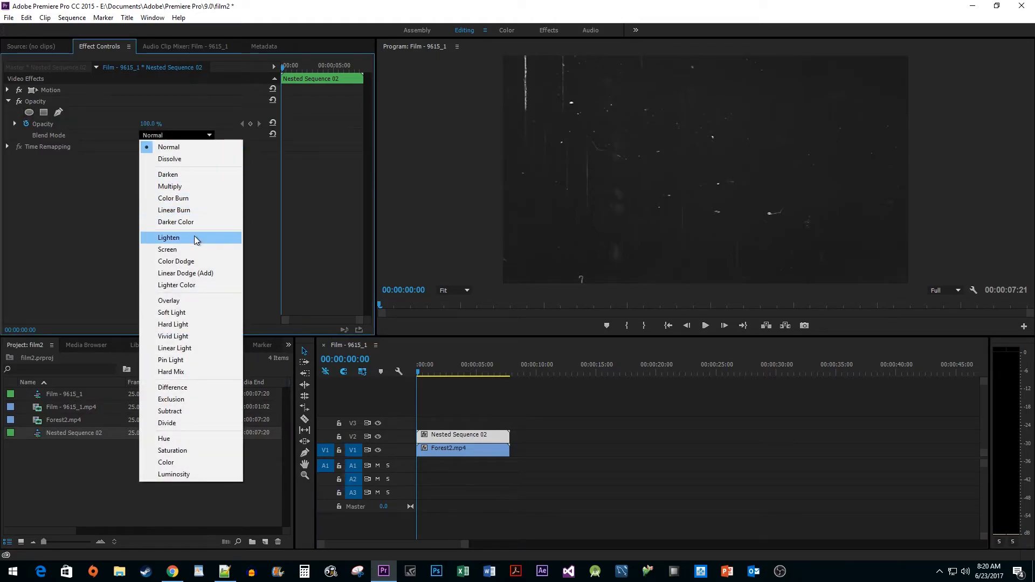
click(167, 249)
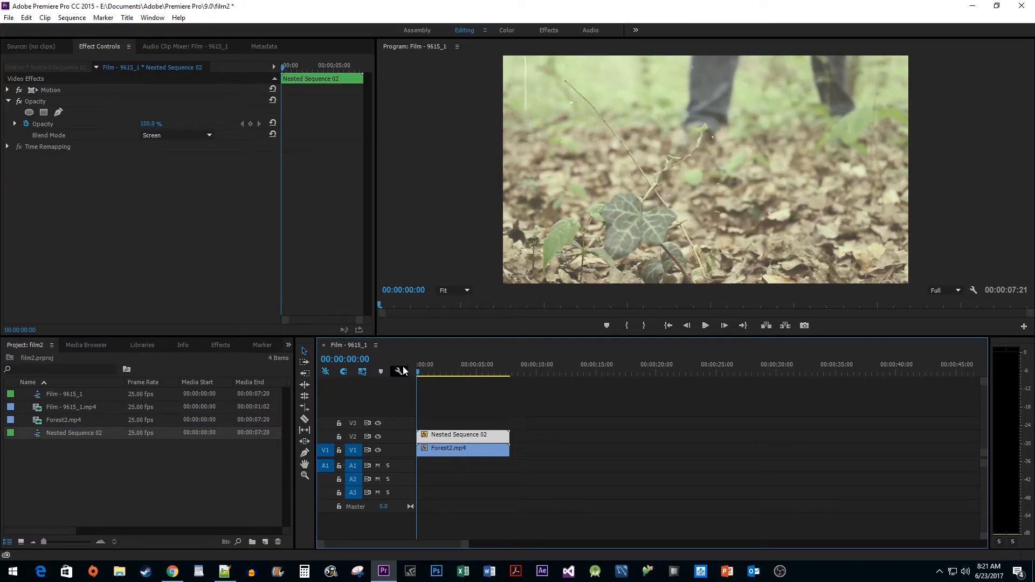
click(462, 435)
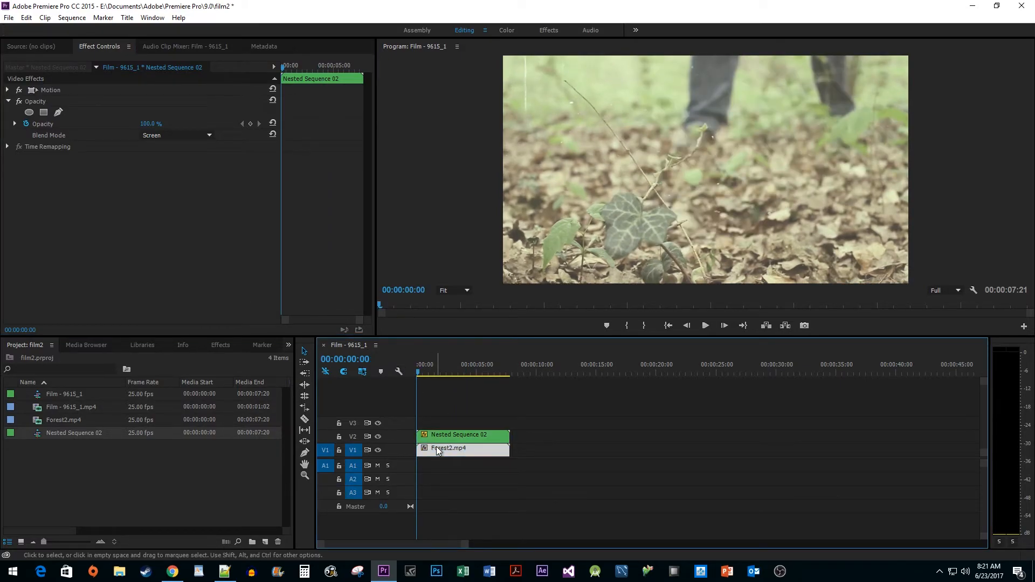
Lower the Forest2.mp4 clip's Opacity value in Effect Controls
click(448, 447)
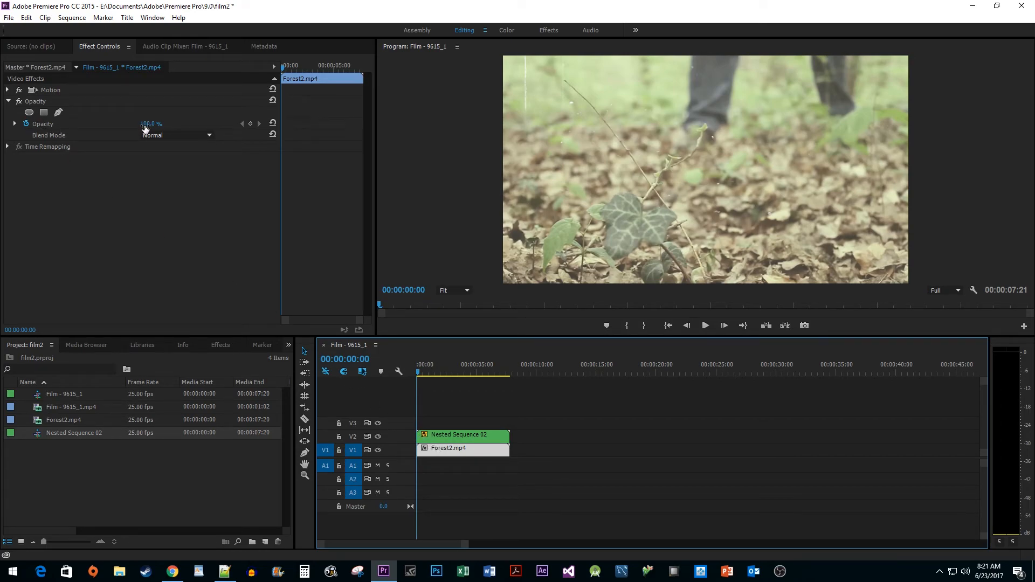
double_click(150, 124)
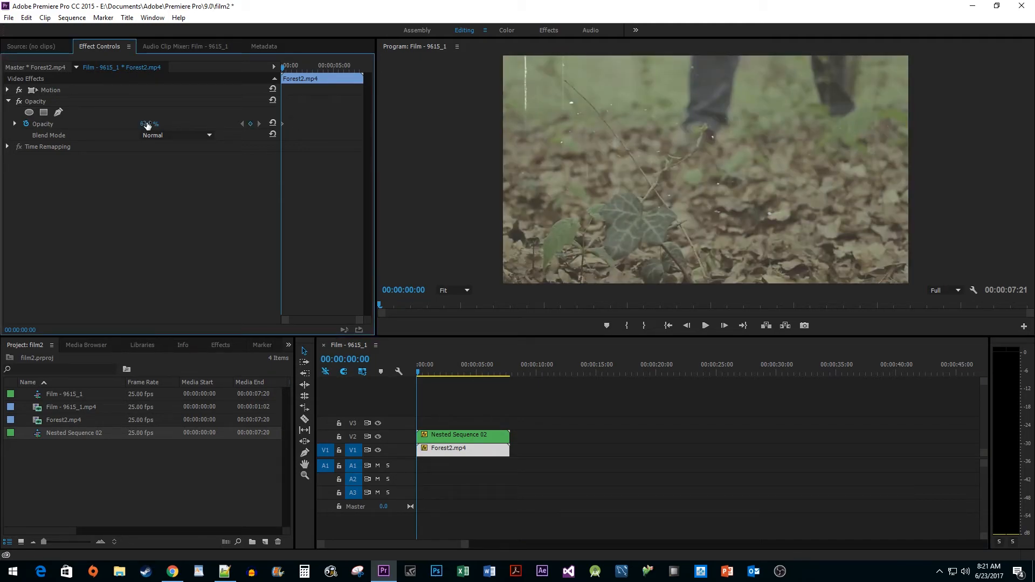
click(703, 324)
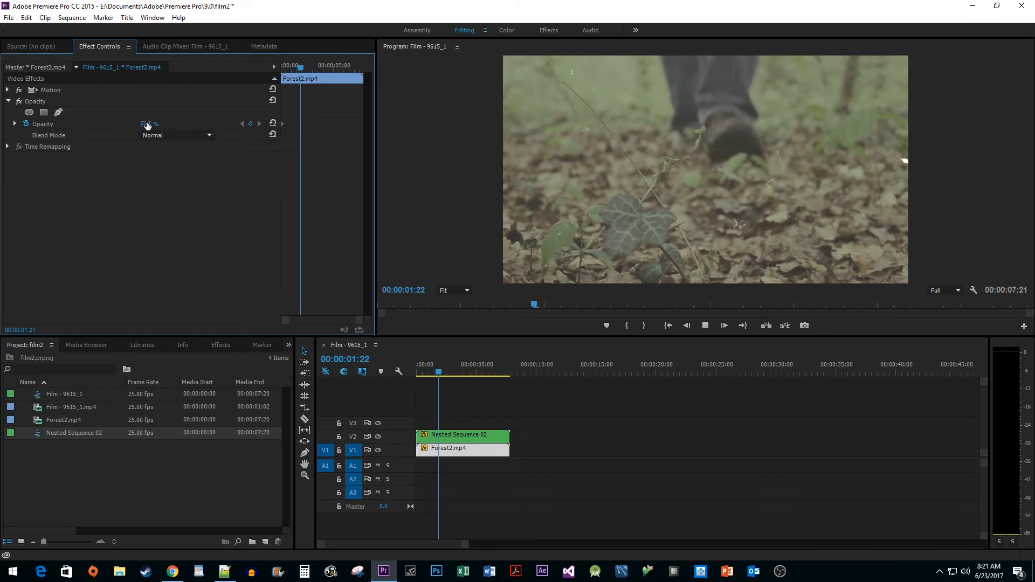